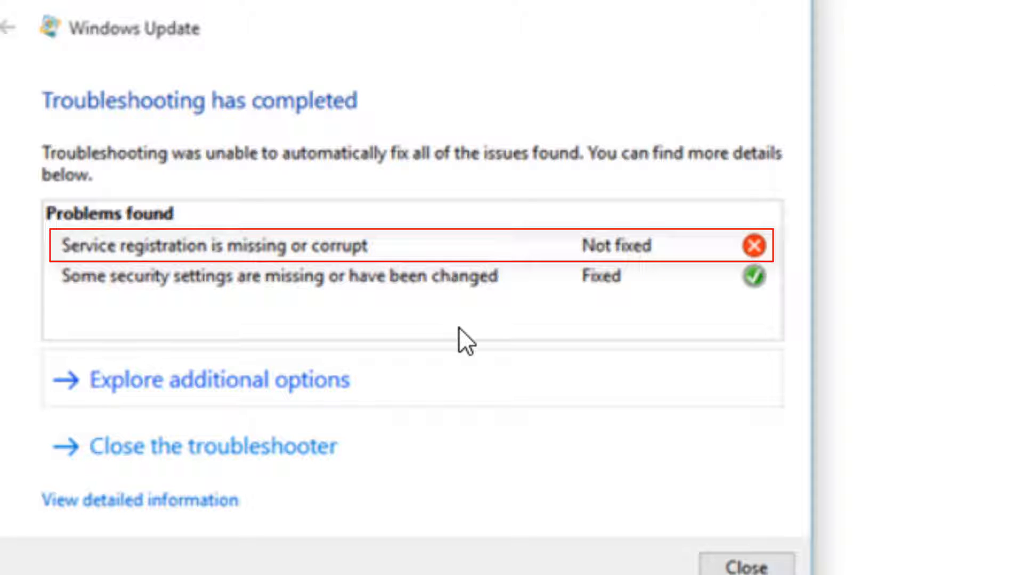
Step: Close the finished Windows Update troubleshooter, leaving the service registration problem unfixed
{"action": "left_click", "coordinate": [746, 566]}
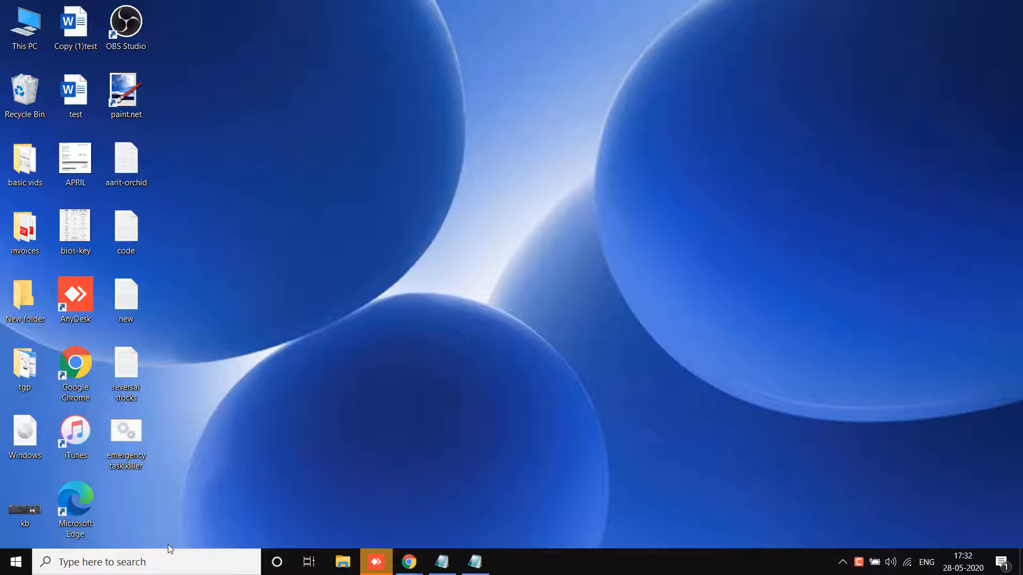
Step: Search 'cmd' from the taskbar and launch Command Prompt from the results
{"action": "left_click", "coordinate": [107, 563]}
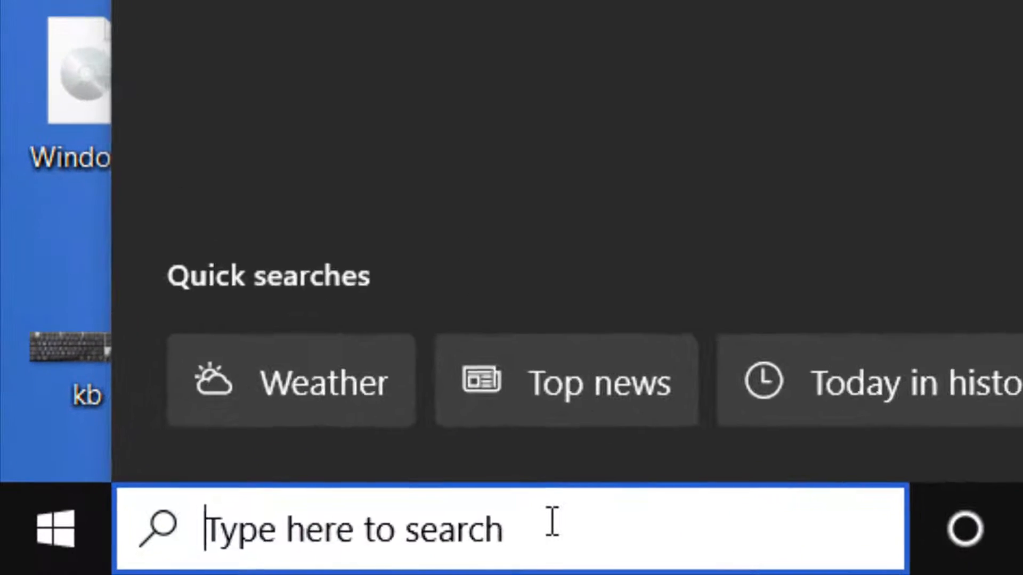
{"action": "type", "text": "cmd"}
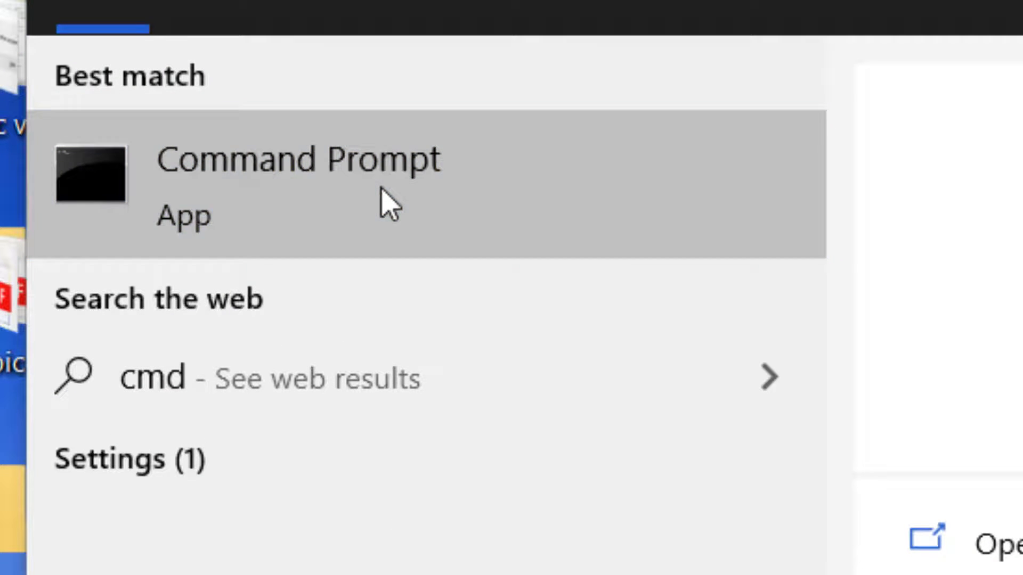
{"action": "mouse_move", "coordinate": [826, 306]}
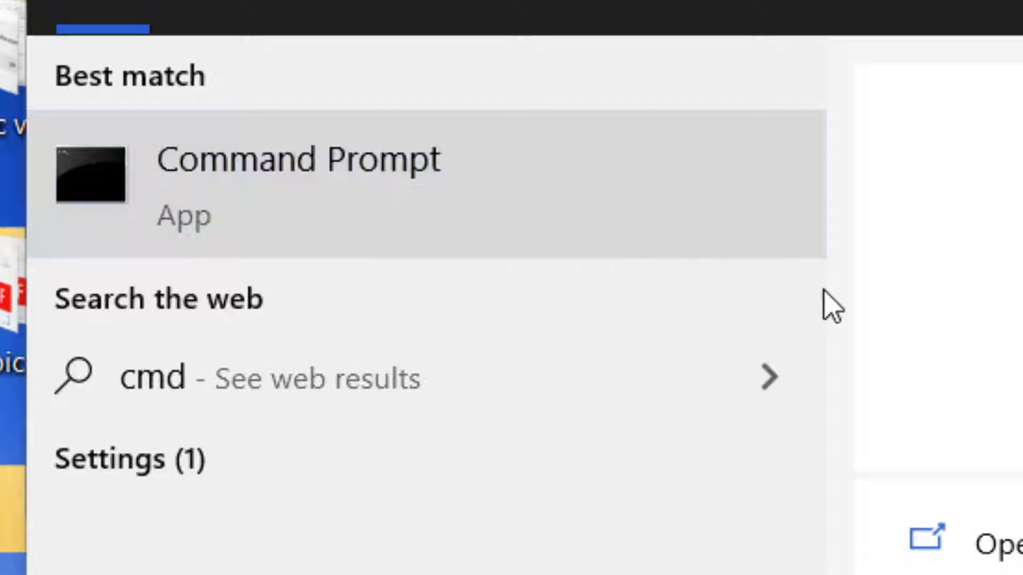
{"action": "left_click", "coordinate": [303, 160]}
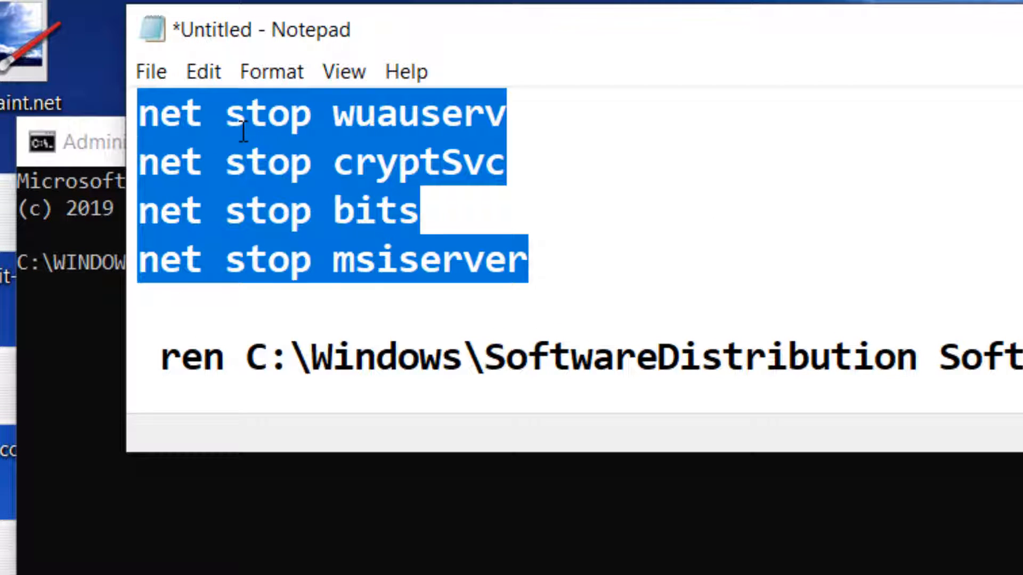
{"action": "left_click", "coordinate": [267, 112]}
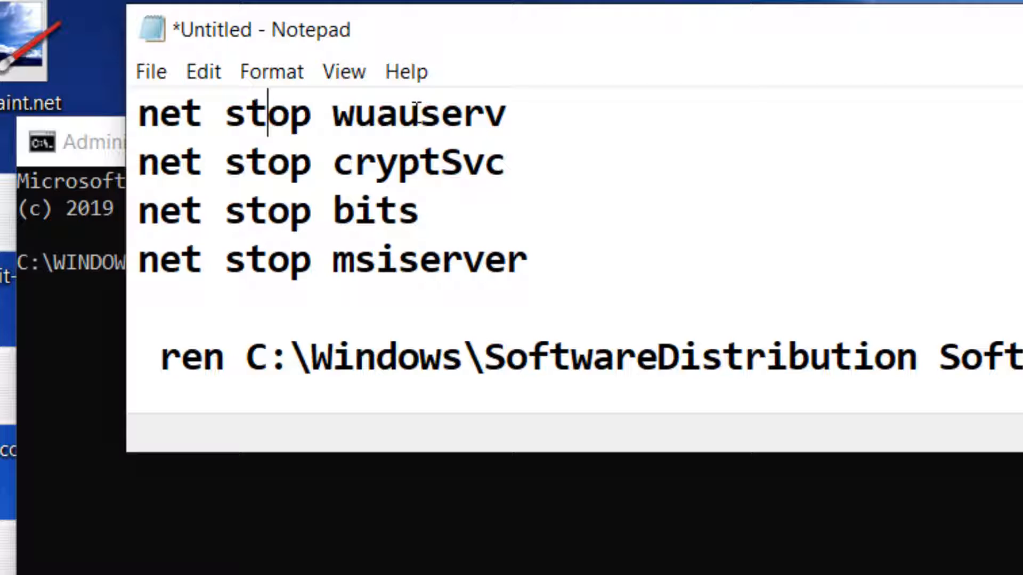
{"action": "double_click", "coordinate": [417, 113]}
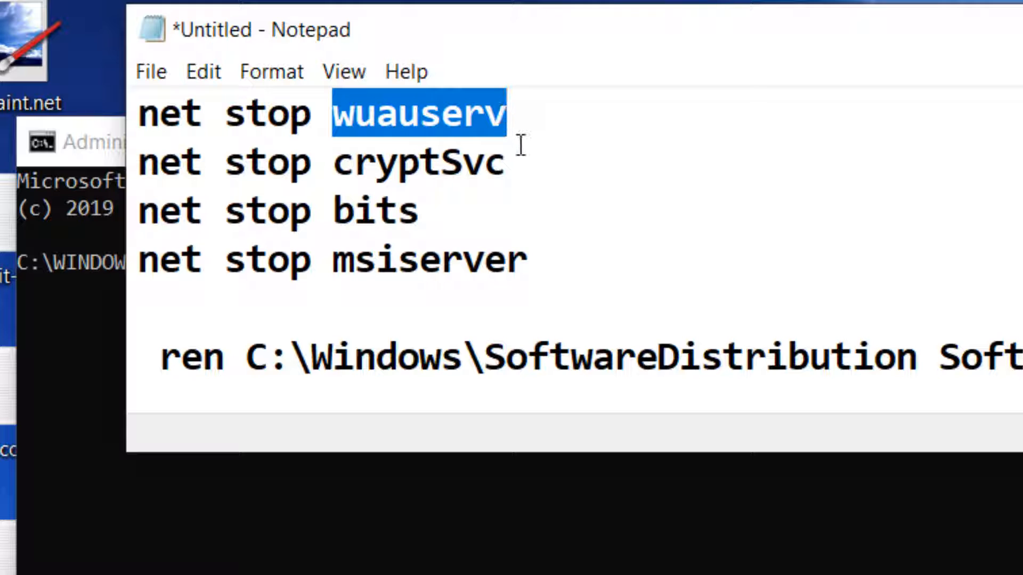
{"action": "double_click", "coordinate": [419, 162]}
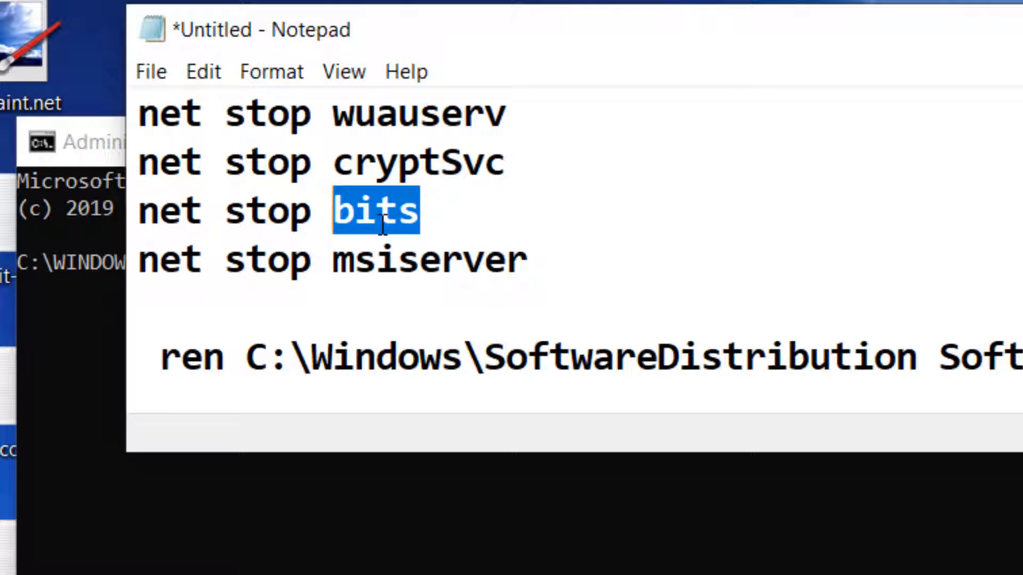
{"action": "double_click", "coordinate": [427, 257]}
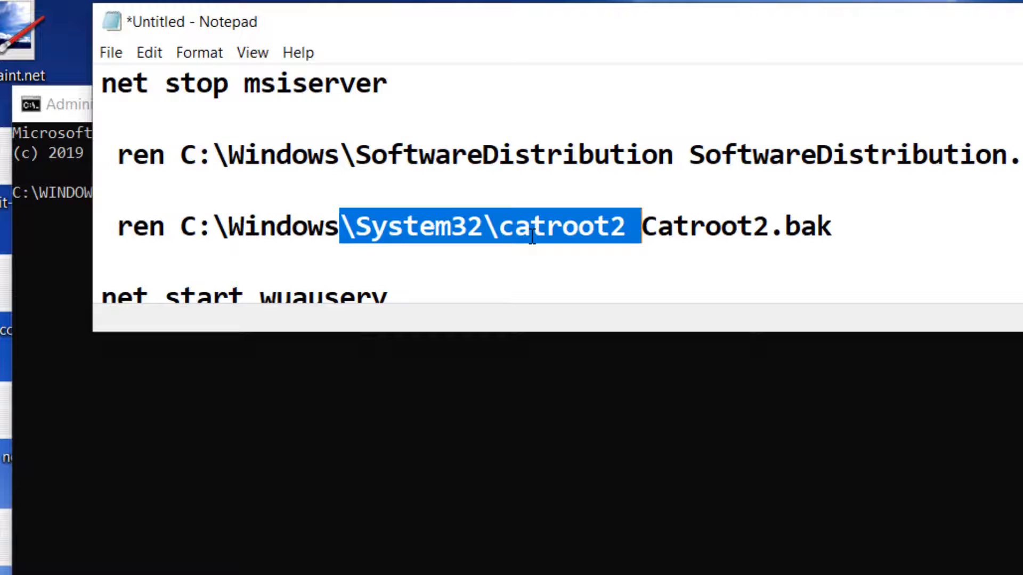
{"action": "scroll", "scroll_direction": "down", "scroll_amount": 3}
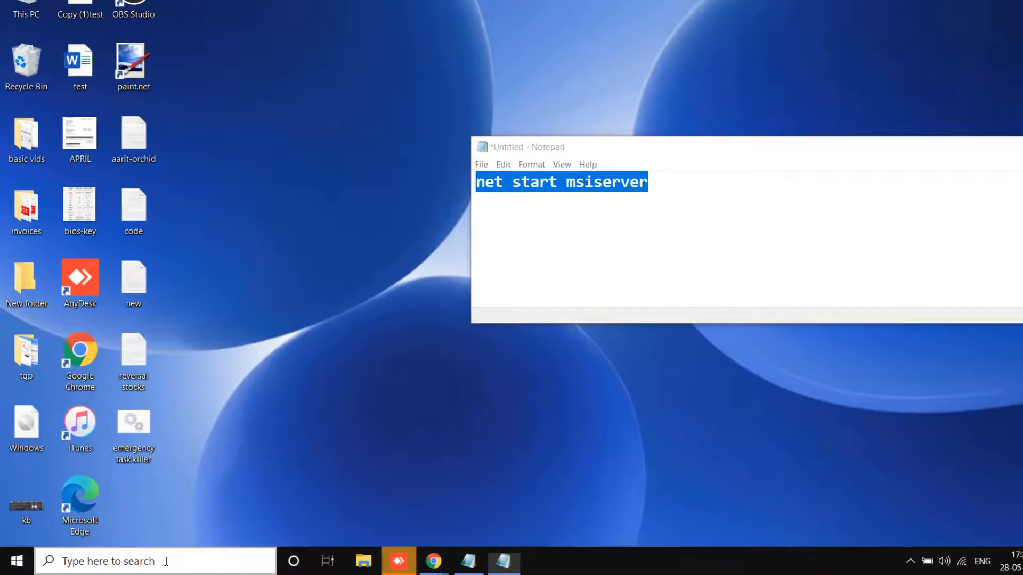
Step: Search 'cmd' again and run Command Prompt as administrator
{"action": "type", "text": "cmd"}
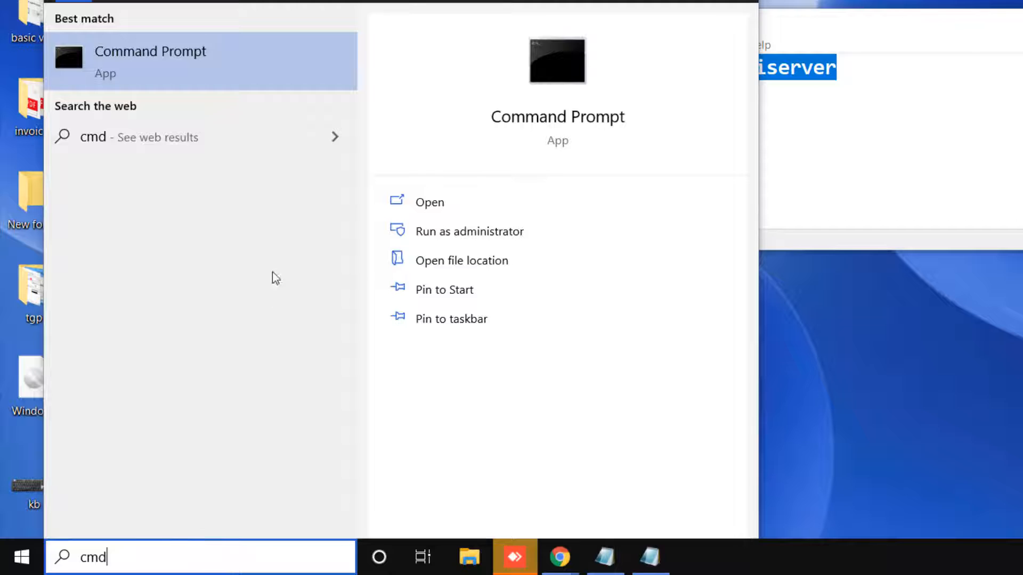
{"action": "right_click", "coordinate": [152, 58]}
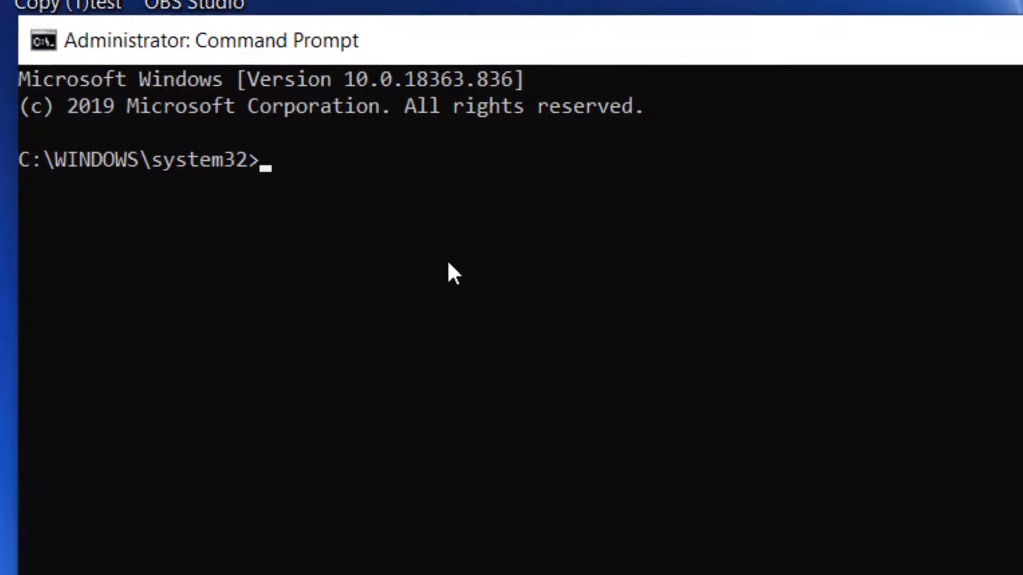
Step: Run the system file checker scan with sfc /scannow
{"action": "type", "text": "sfc /"}
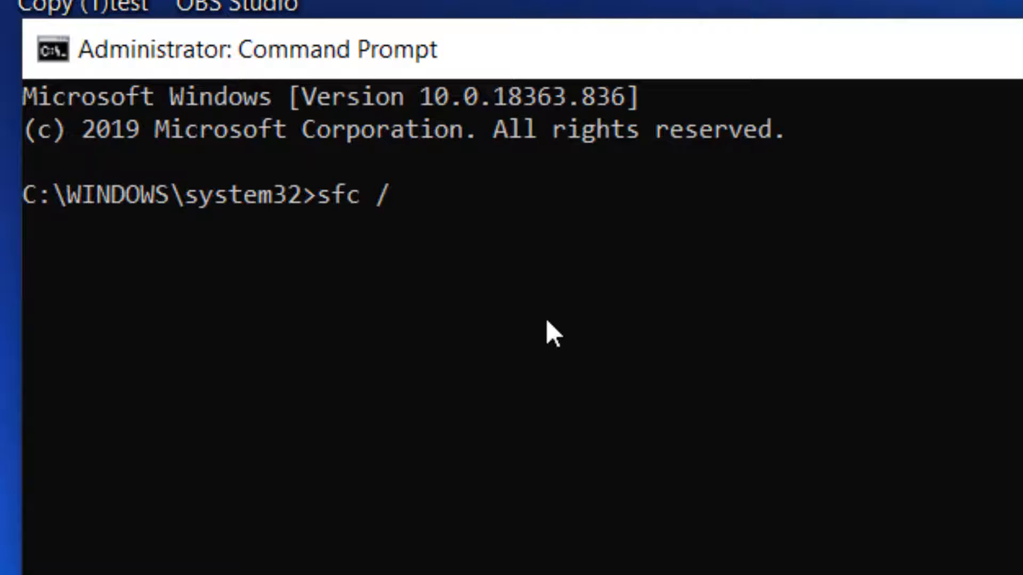
{"action": "type", "text": "scannow"}
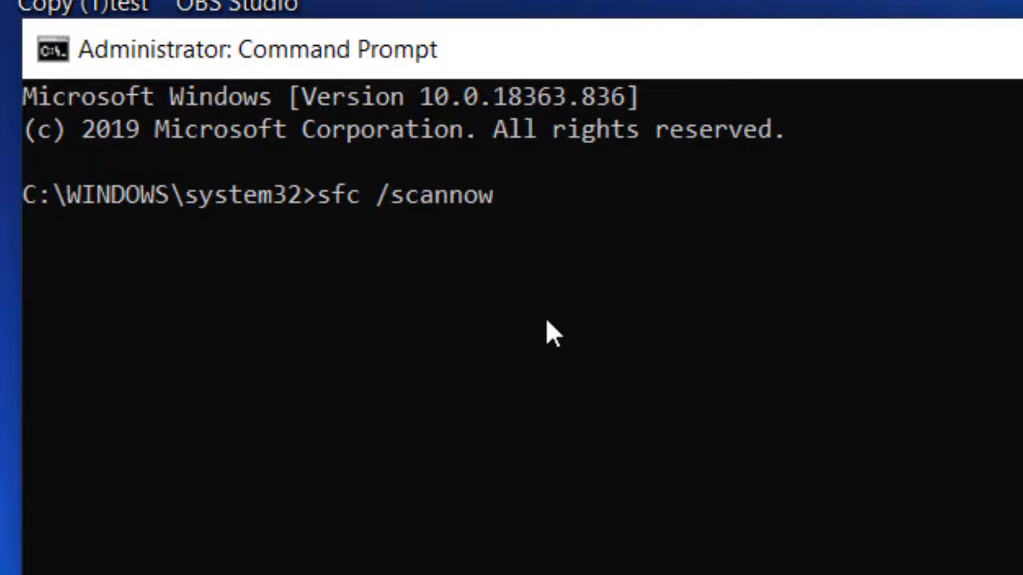
{"action": "key", "text": "enter"}
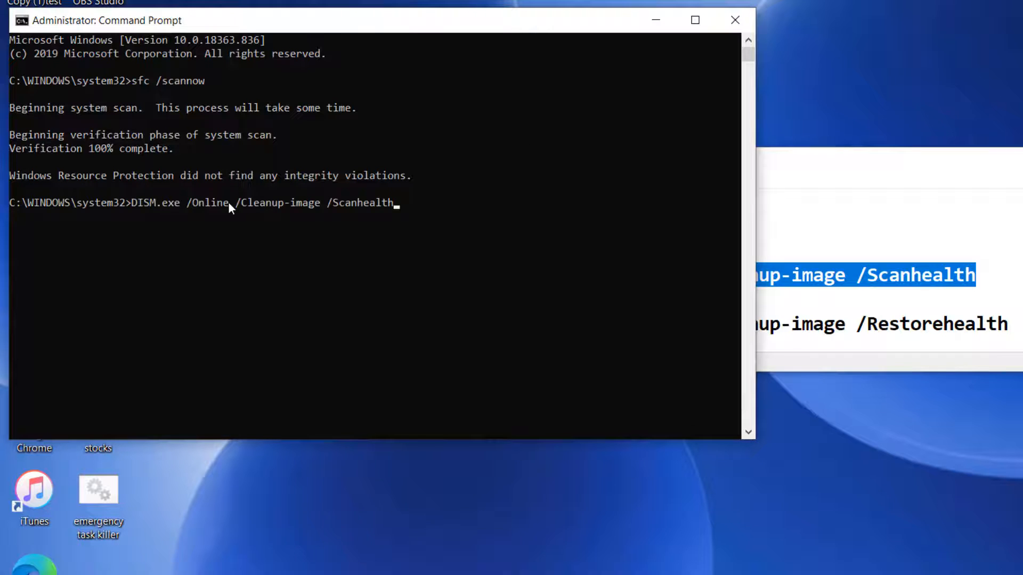
Step: Run DISM.exe /Online /Cleanup-image /Scanhealth to check the component store for corruption
{"action": "key", "text": "enter"}
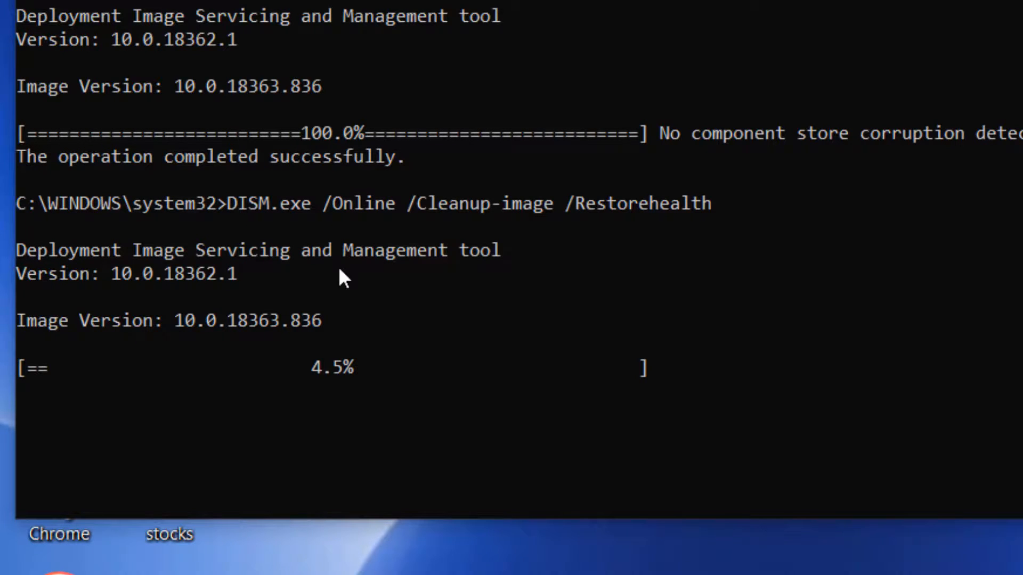
{"action": "mouse_move", "coordinate": [305, 436]}
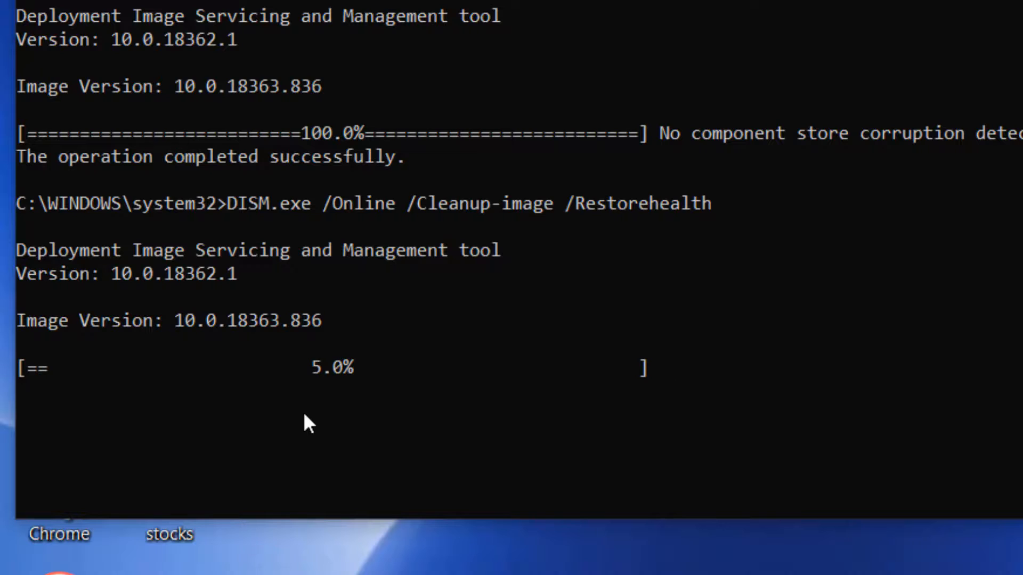